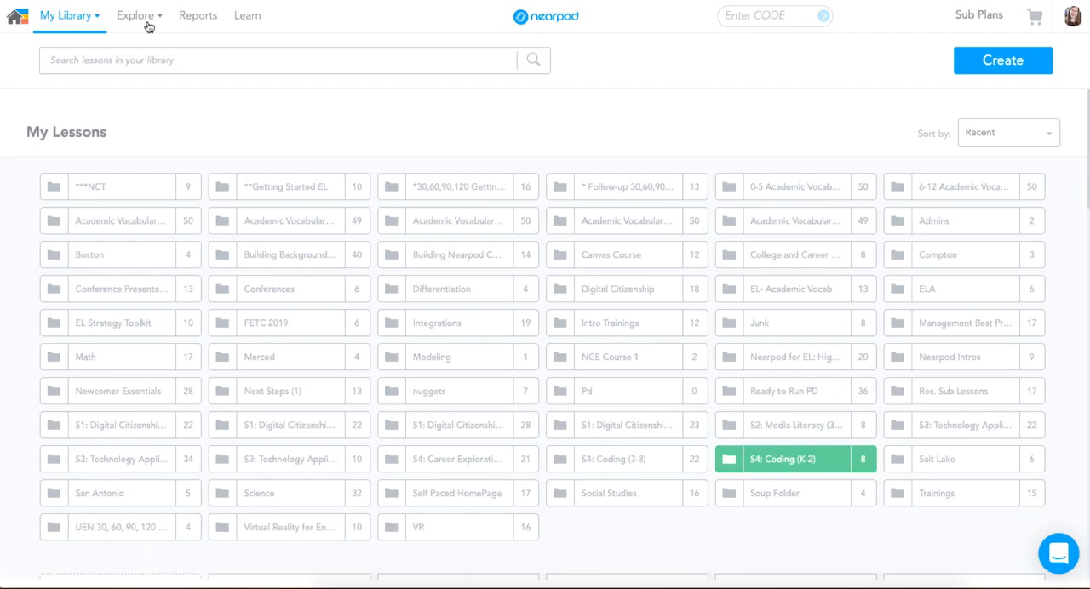
Go to the Nearpod Lesson Library from Explore and browse its featured collections.
left_click(135, 15)
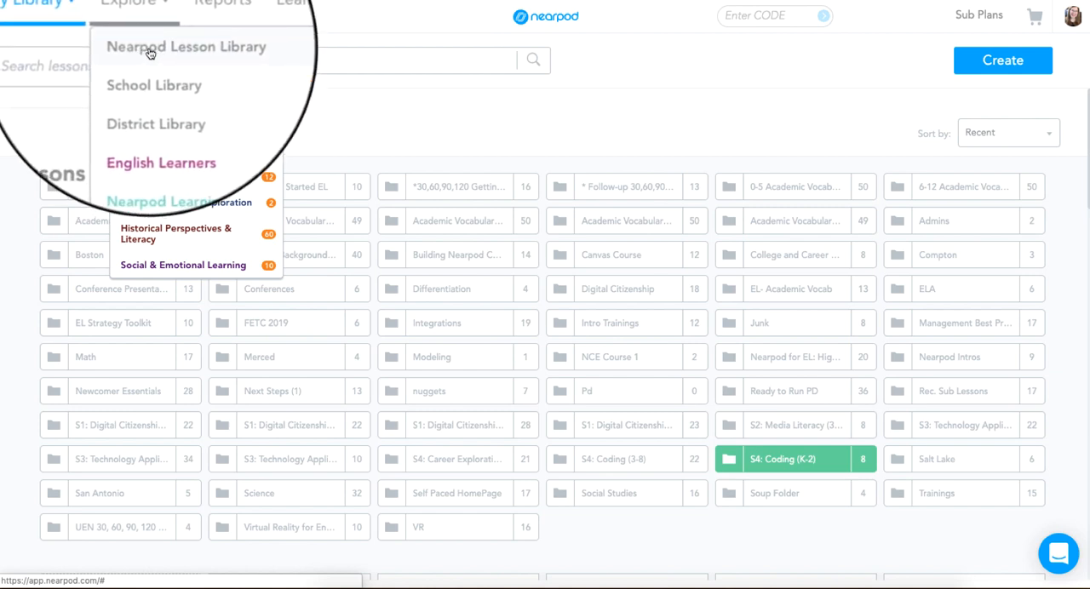
left_click(185, 46)
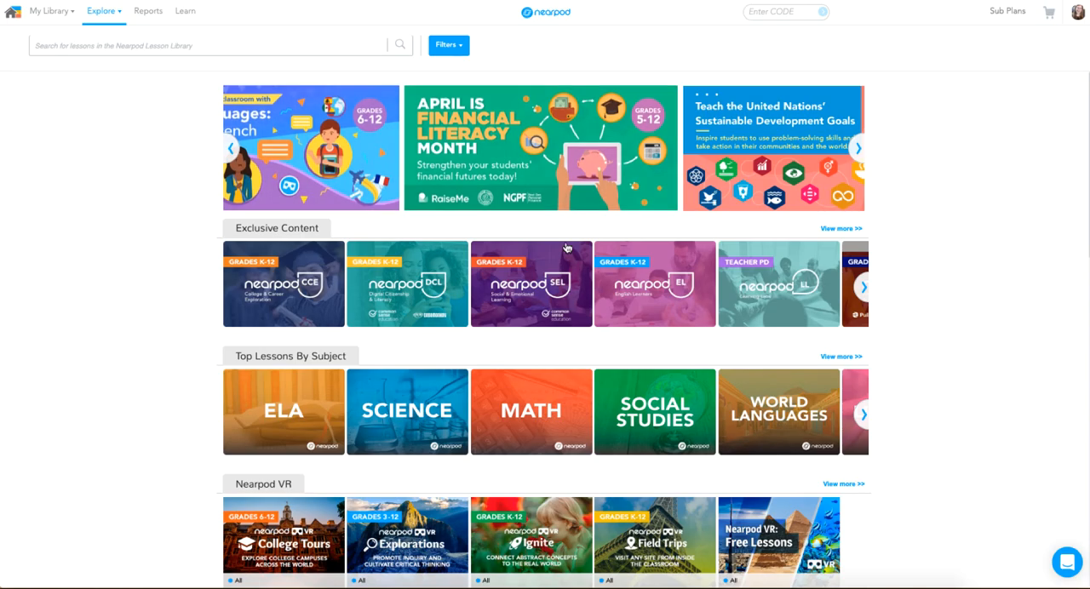
scroll("down", 3)
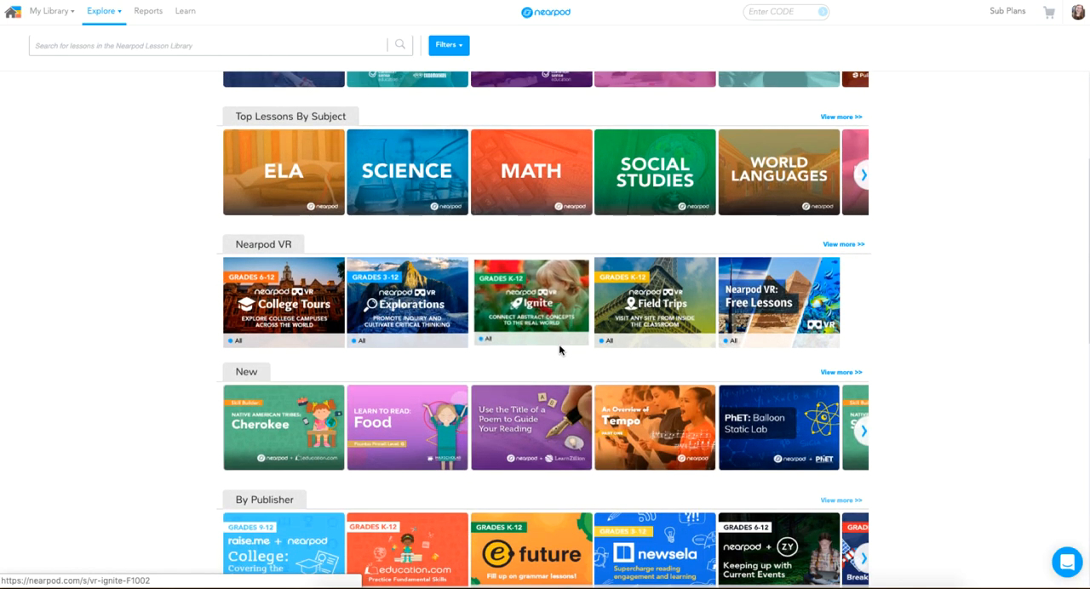
scroll("up", 3)
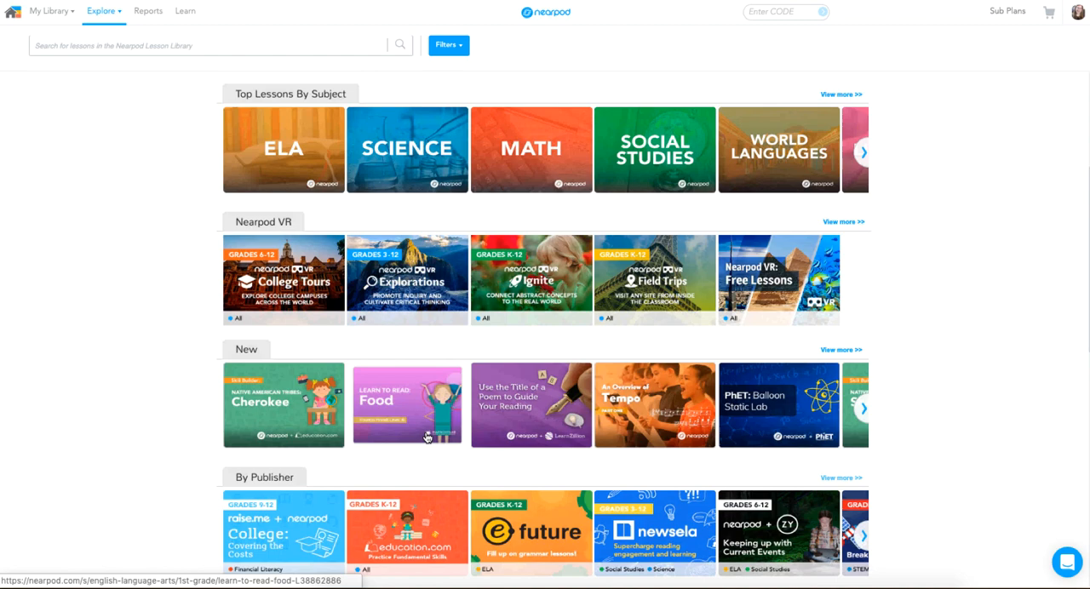
scroll("up", 3)
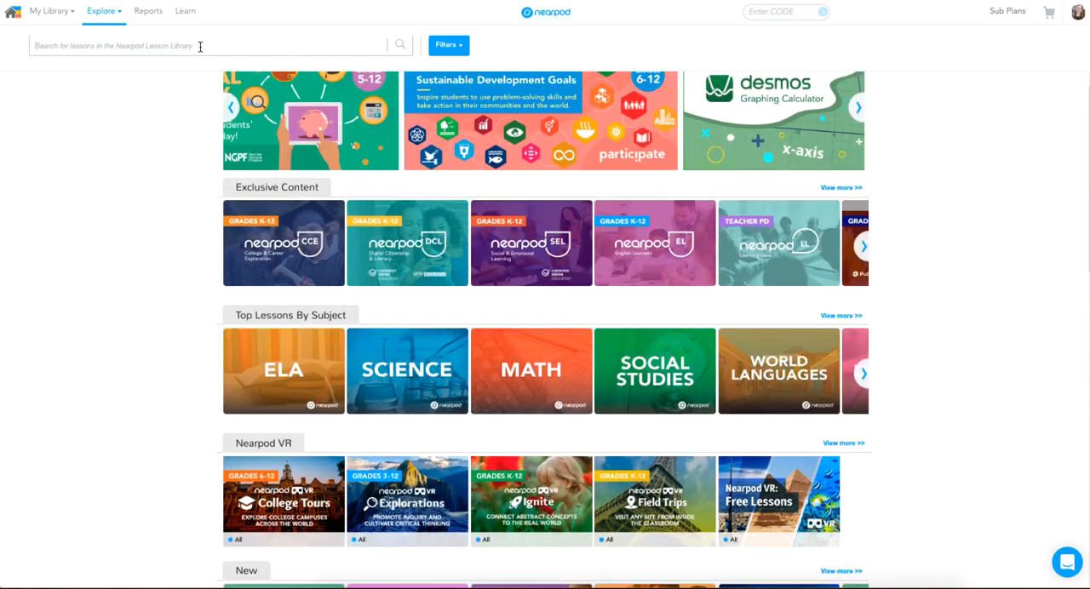
Search the library for "fractions" filtered to 5th grade.
left_click(857, 107)
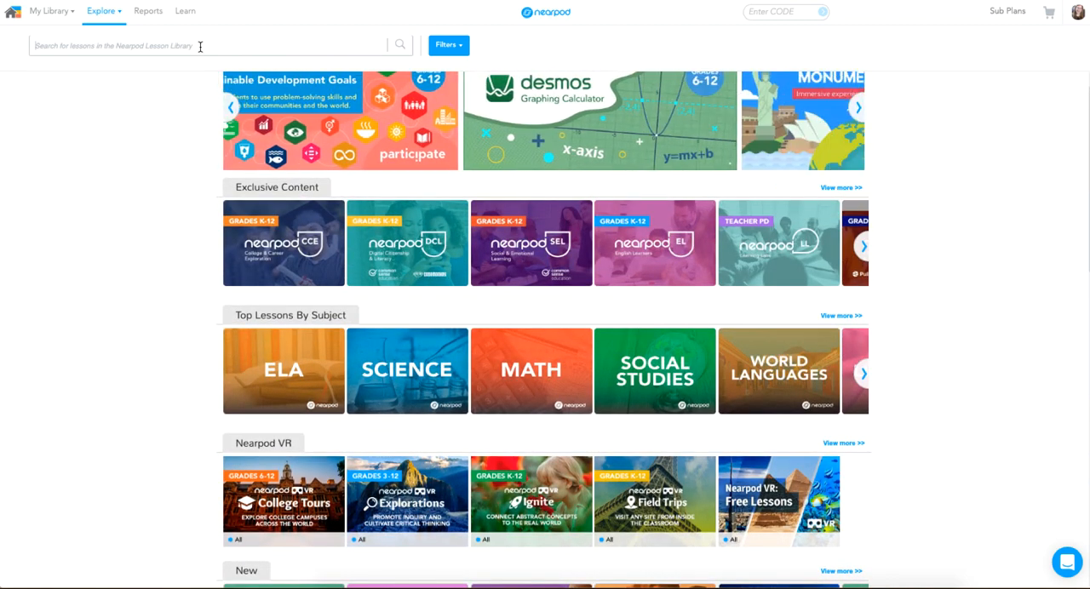
type("fractions")
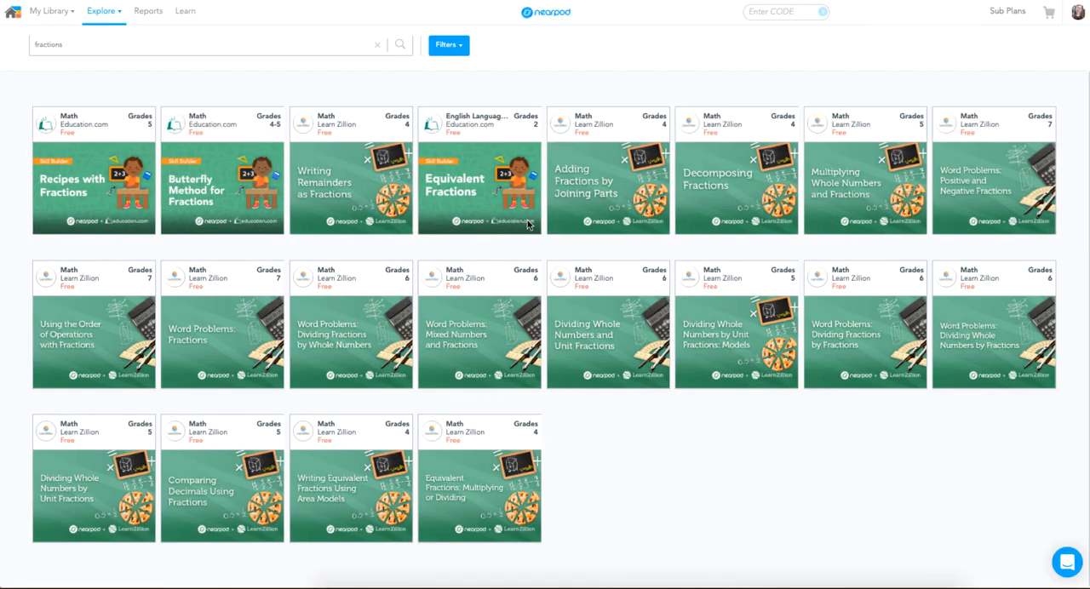
left_click(447, 45)
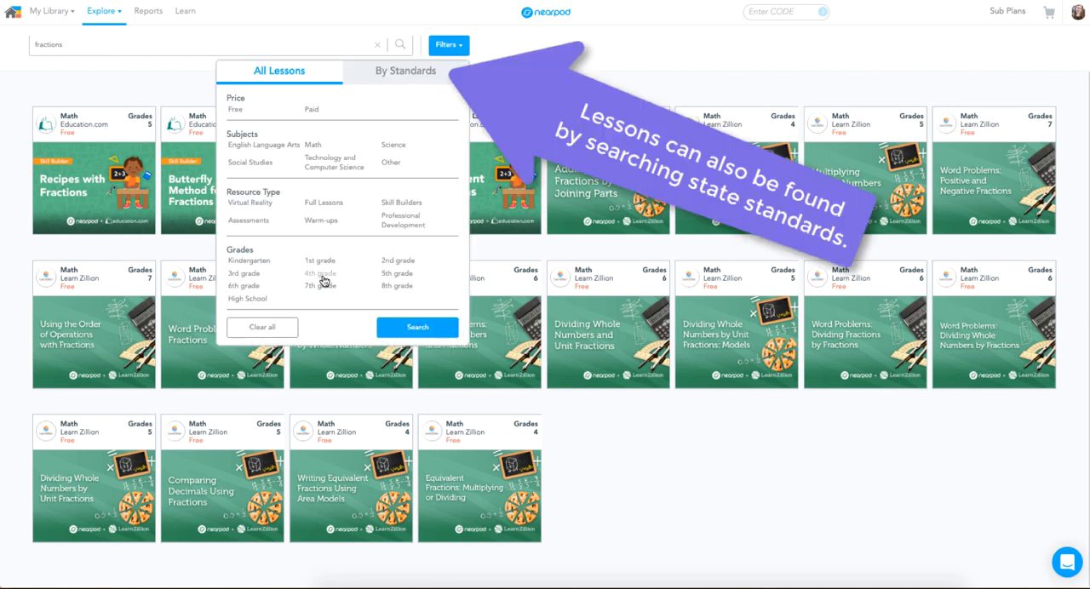
left_click(397, 273)
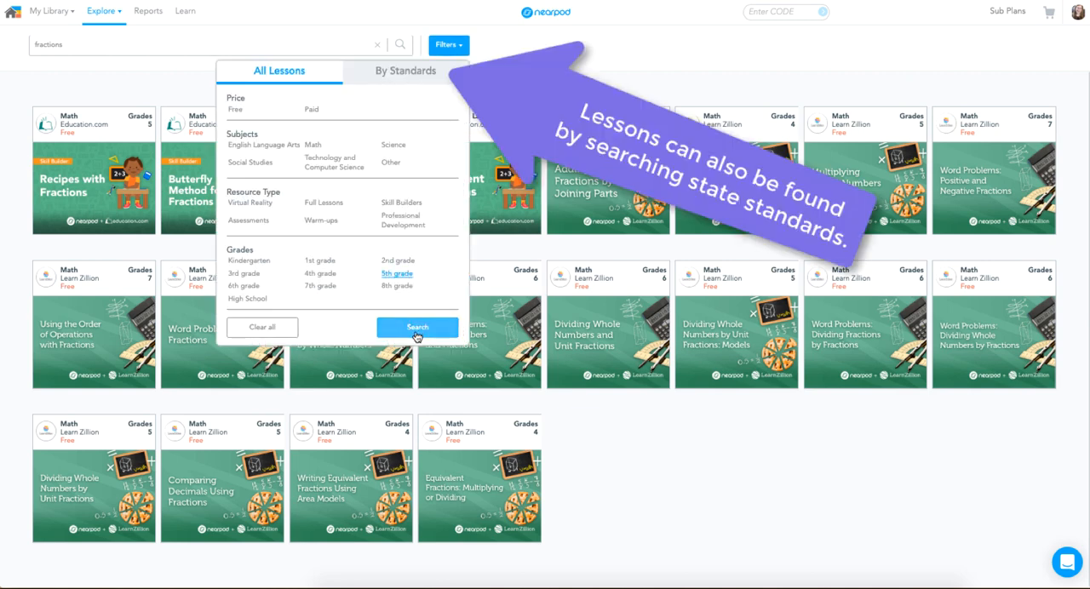
left_click(417, 327)
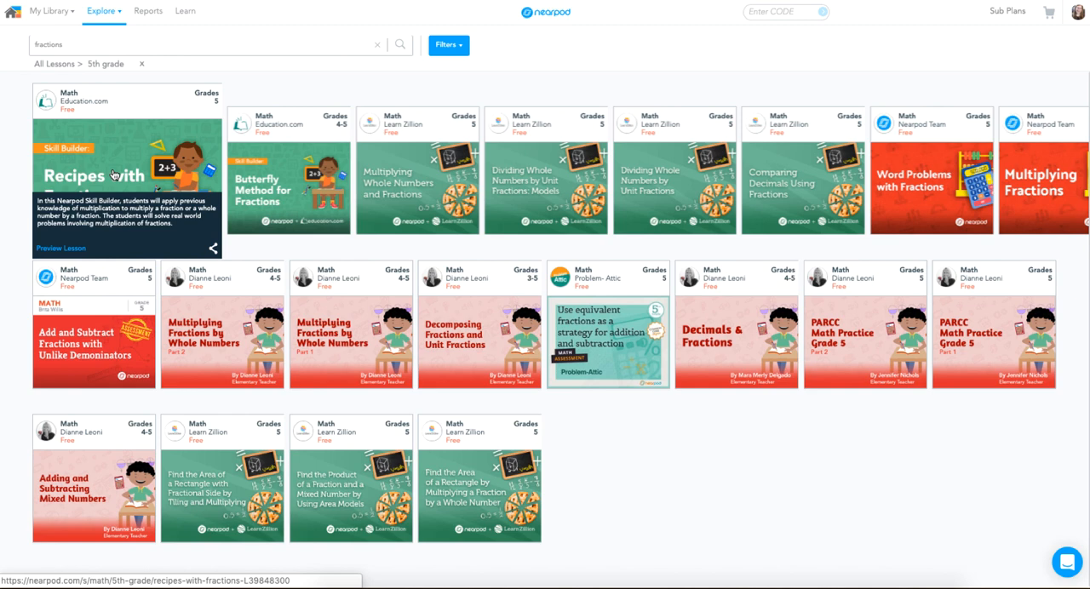
Open Recipes with Fractions, preview a few slides, and add it to My Library.
left_click(126, 174)
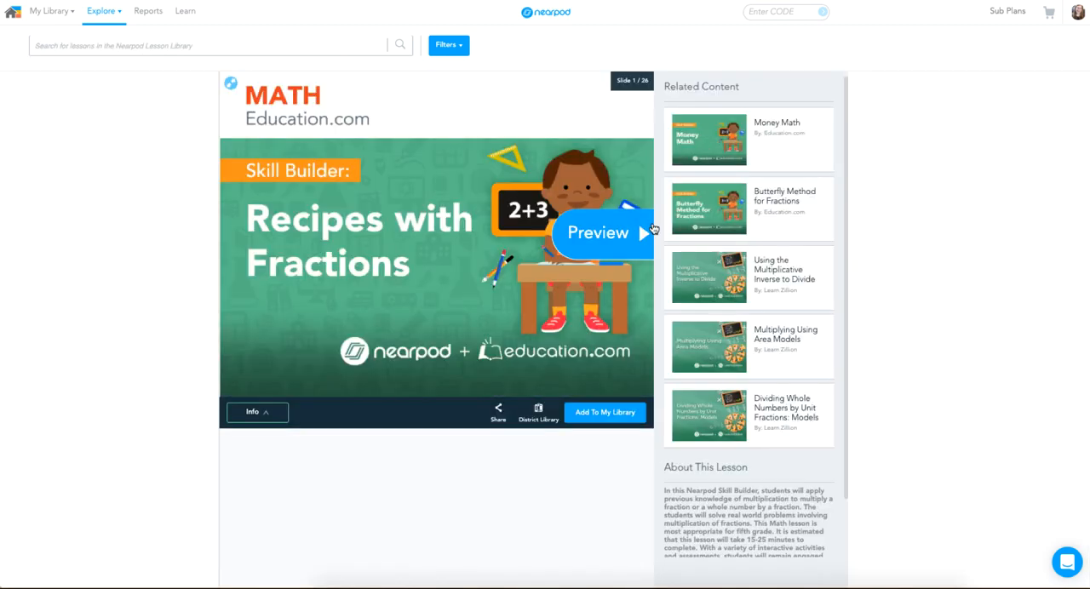
left_click(642, 234)
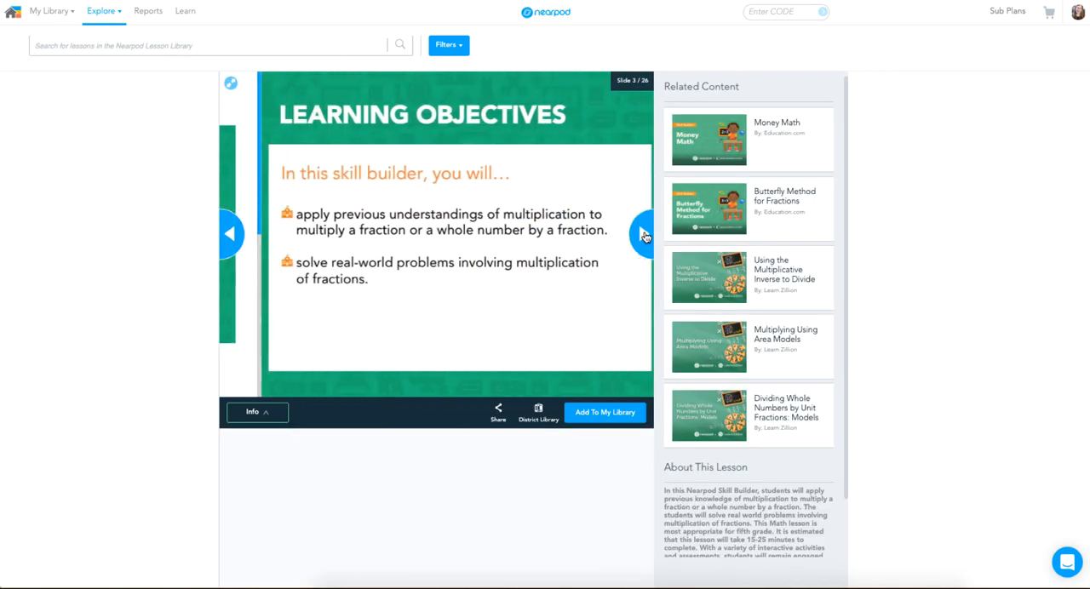
left_click(642, 234)
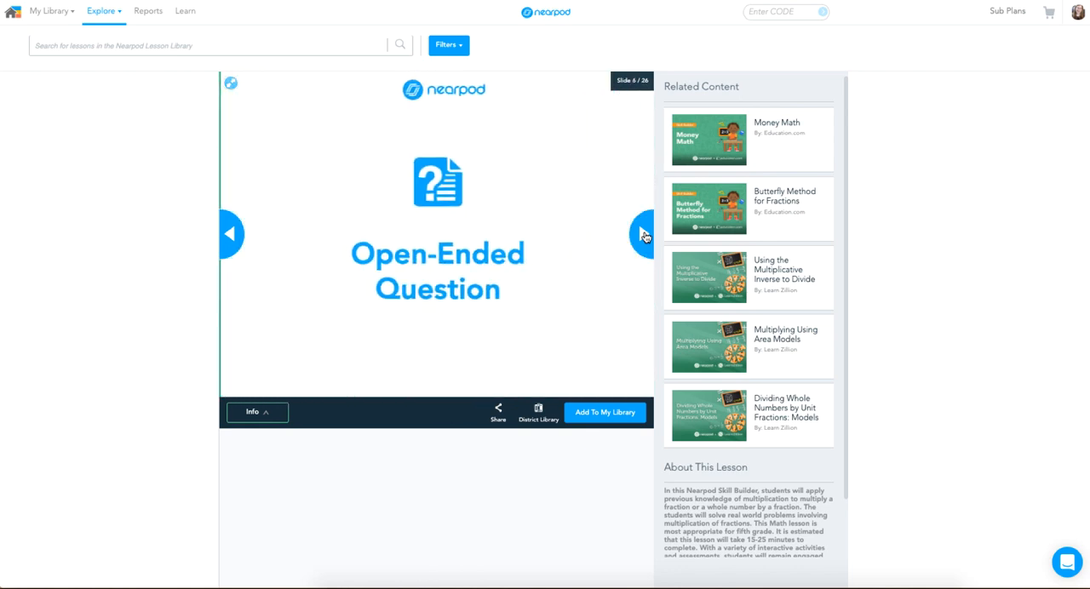
left_click(642, 233)
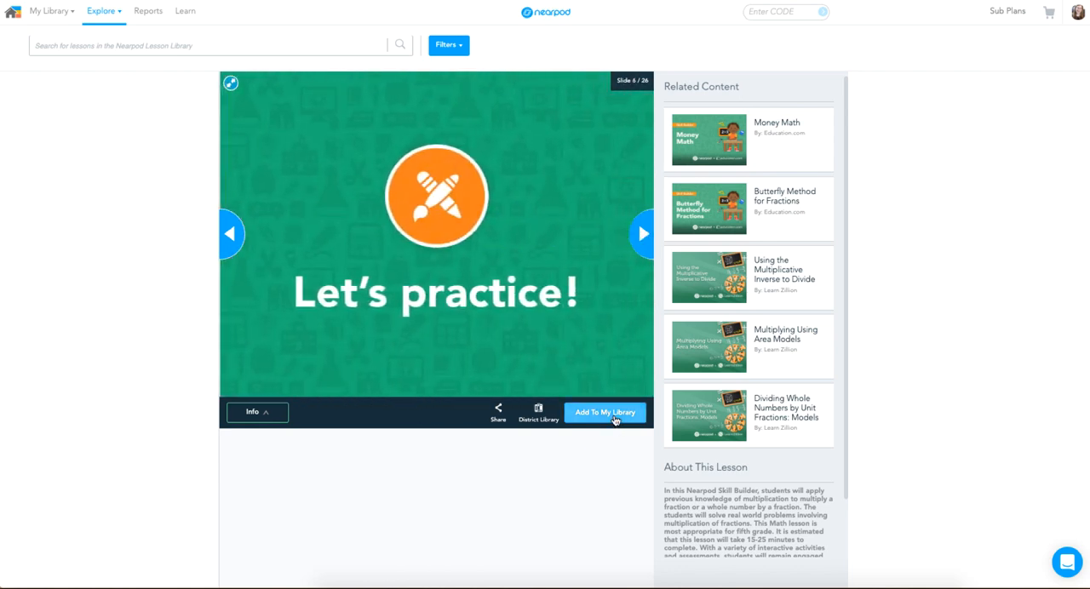
left_click(605, 412)
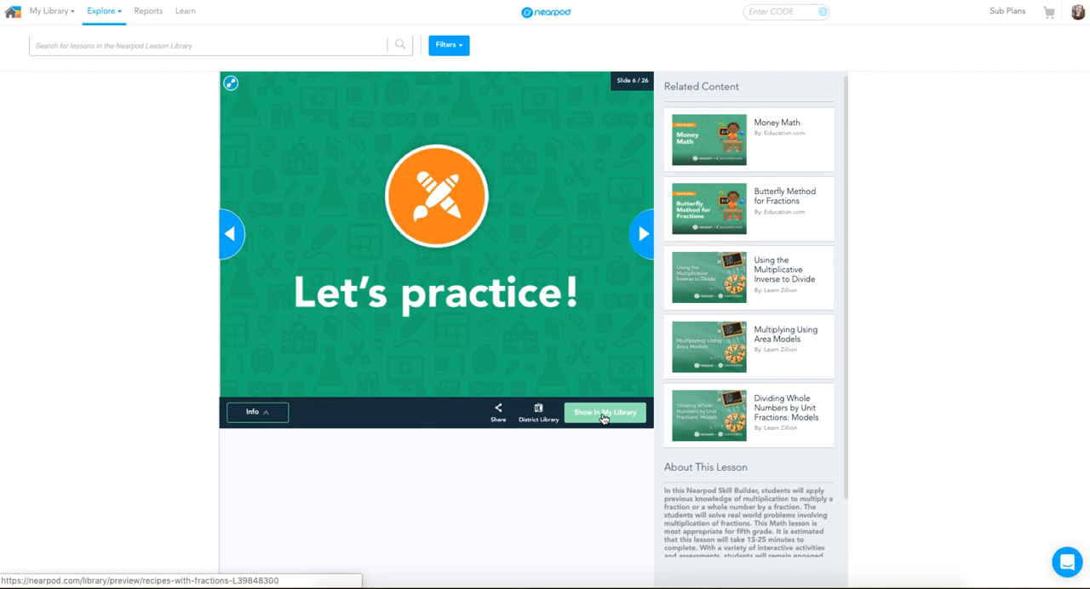
Show the saved Recipes with Fractions lesson in My Library and open the library dropdown.
left_click(604, 412)
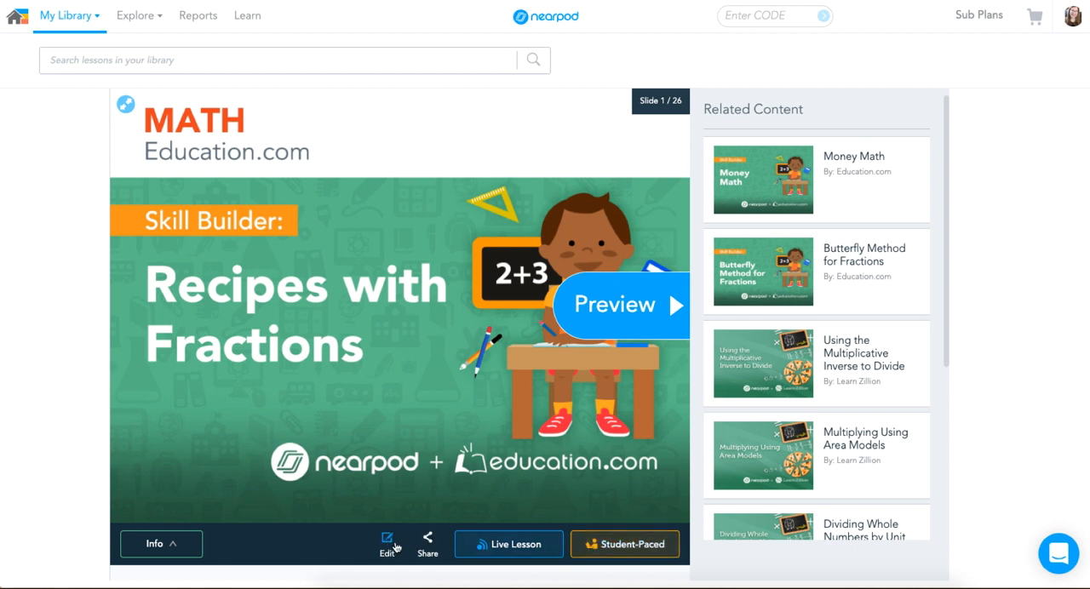
mouse_move(132, 97)
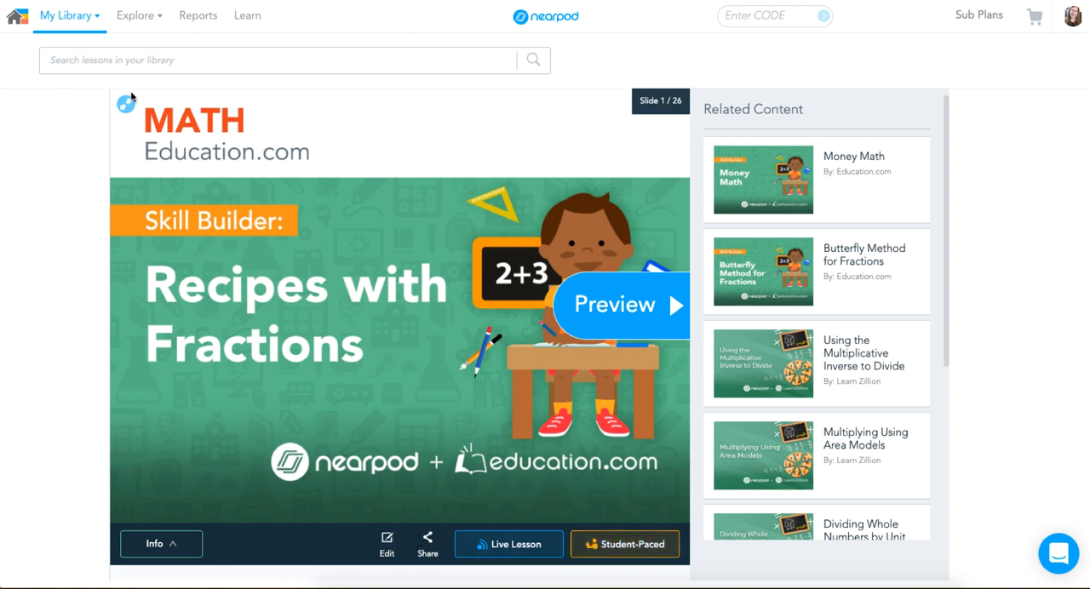
left_click(67, 15)
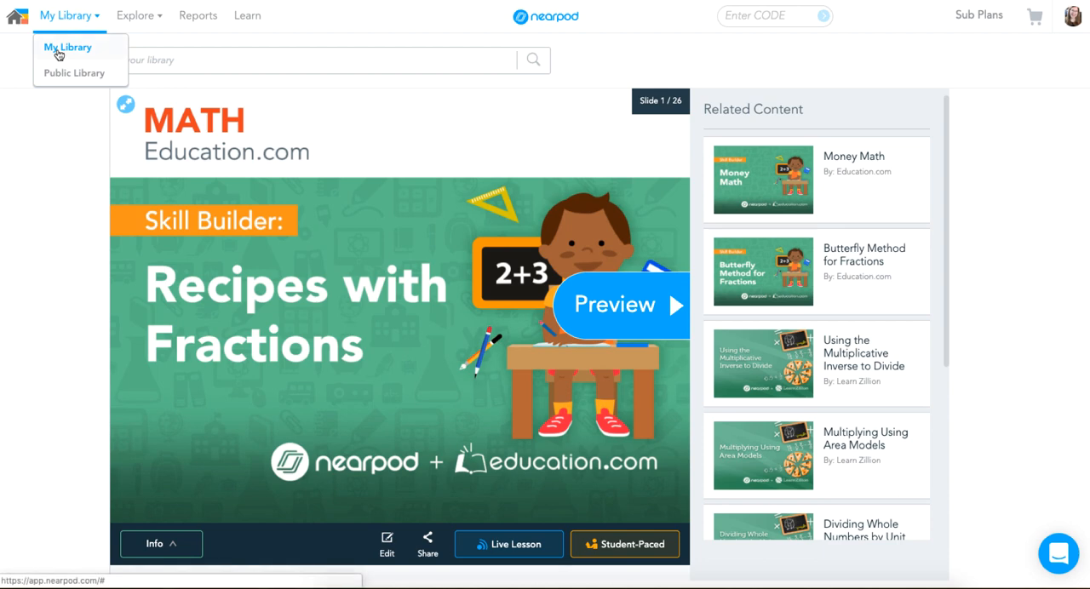
Choose My Library to view the saved lesson cards, including Recipes with Fractions.
left_click(67, 47)
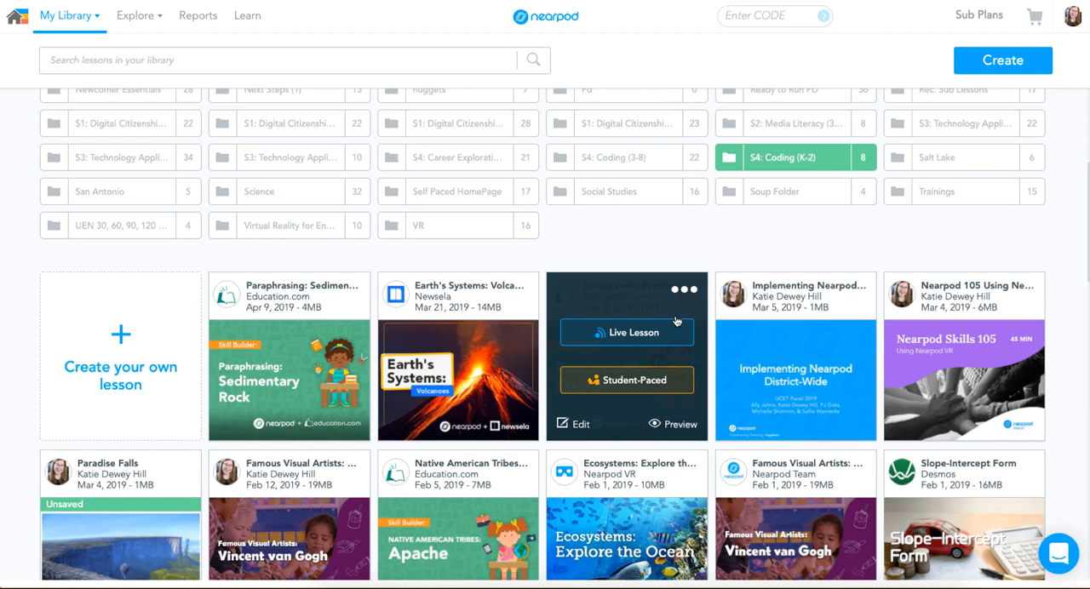
mouse_move(627, 379)
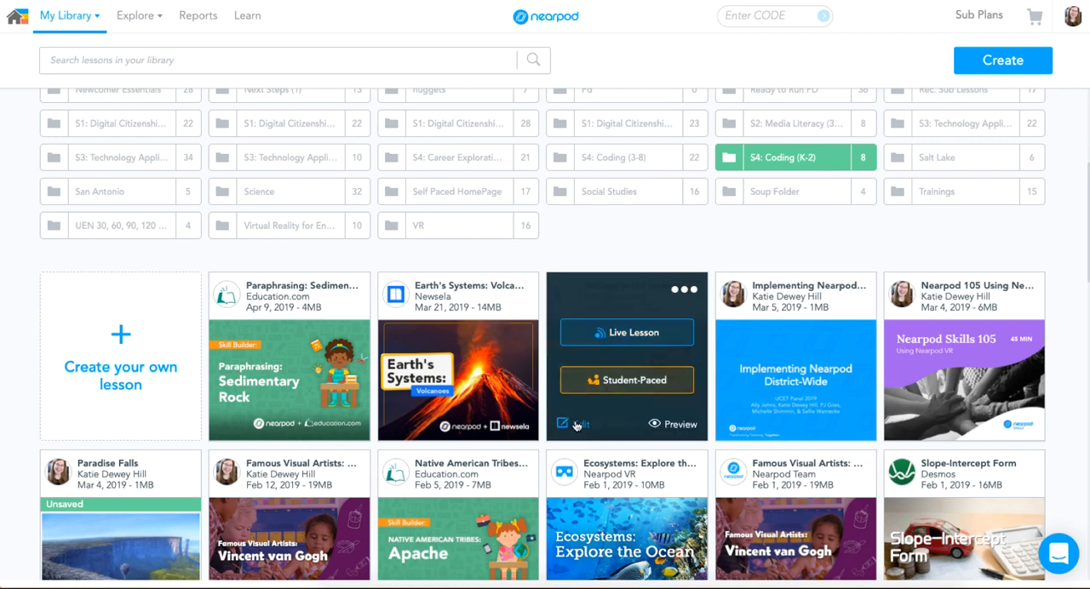
mouse_move(719, 237)
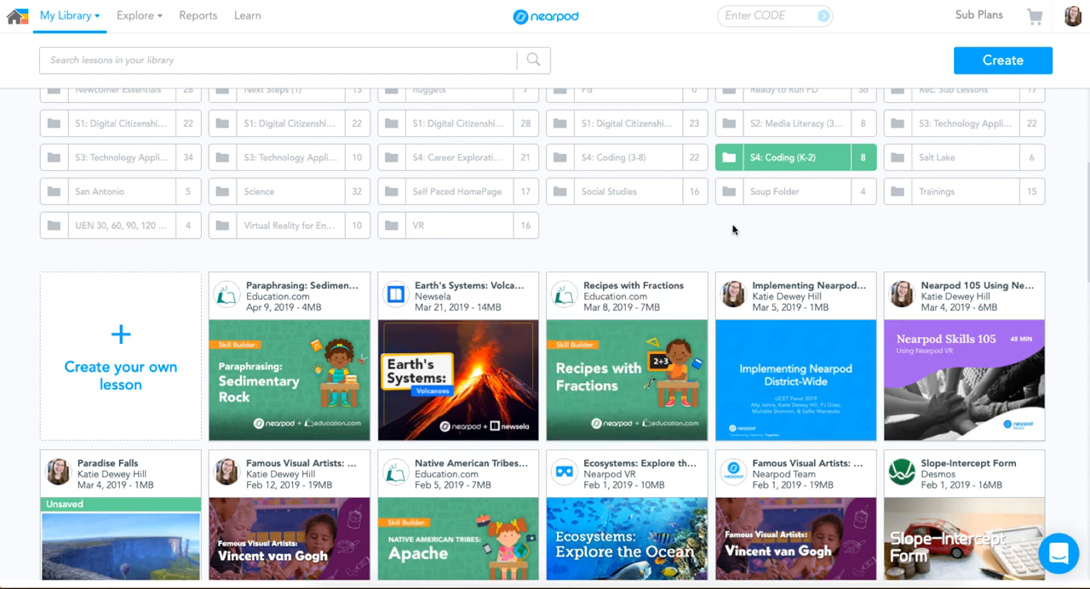
mouse_move(665, 231)
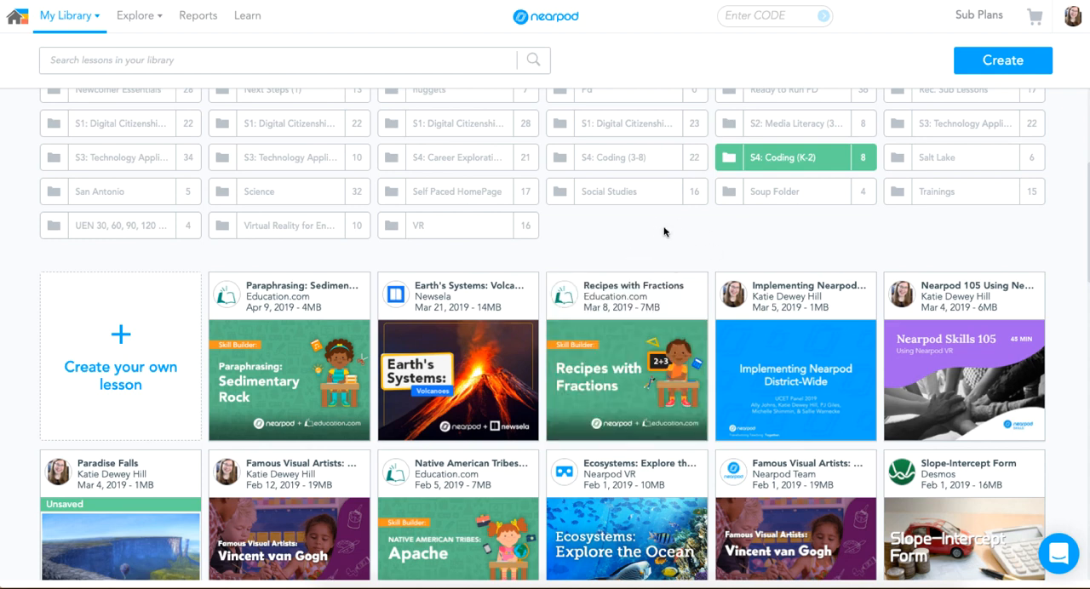